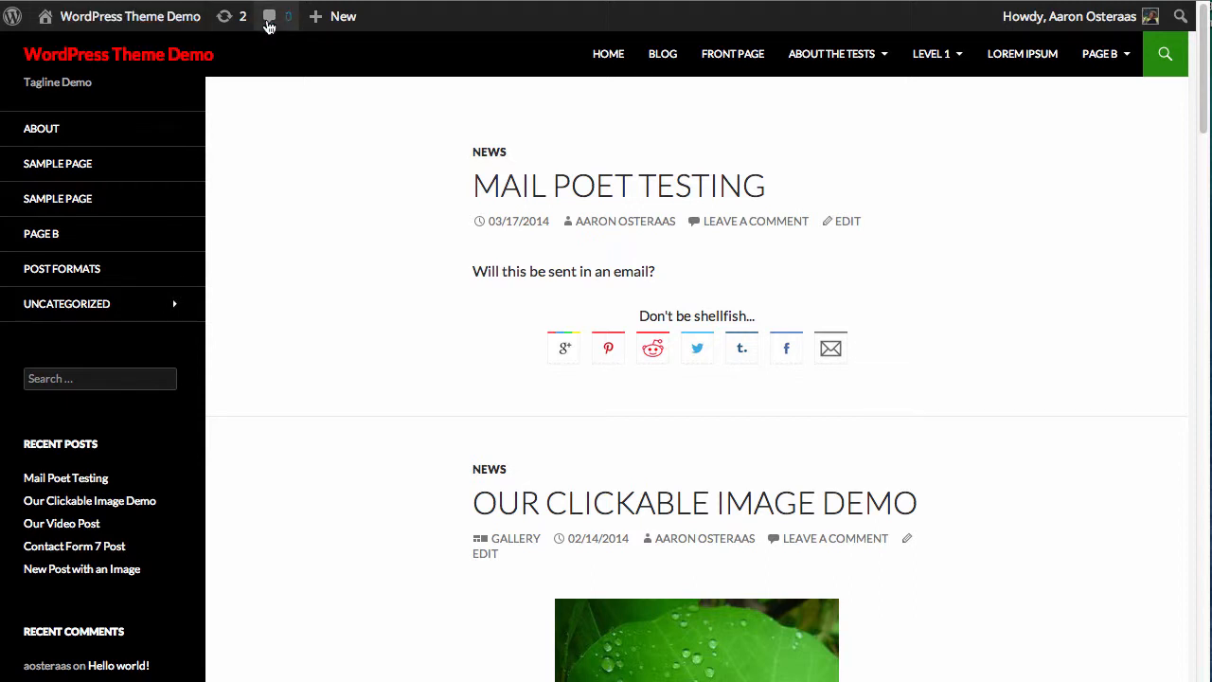
mouse_move(295, 284)
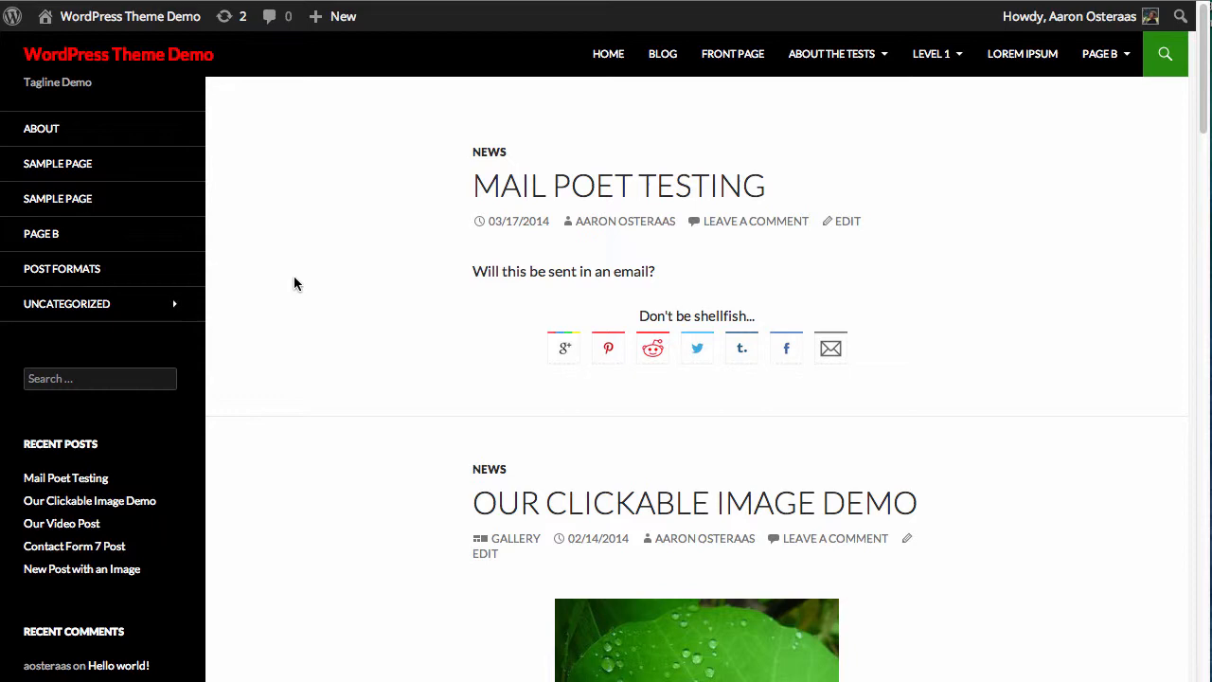
Leave the live front page and switch to the WordPress admin Dashboard.
scroll(down, 3)
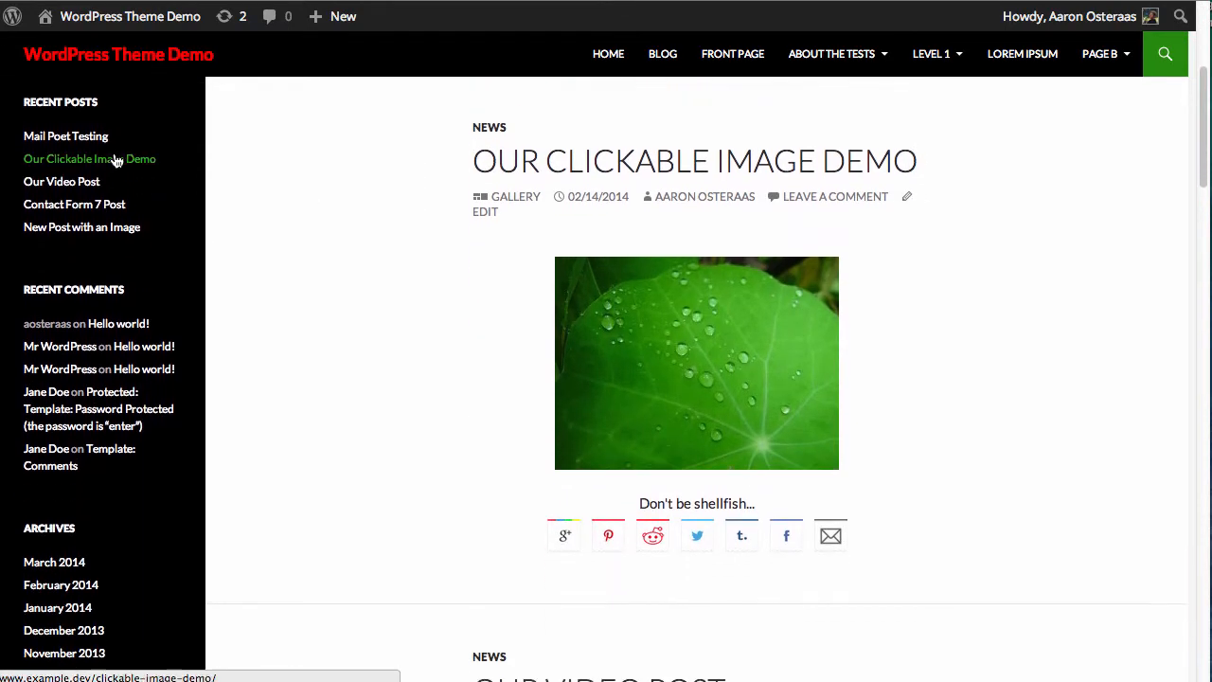
scroll(down, 3)
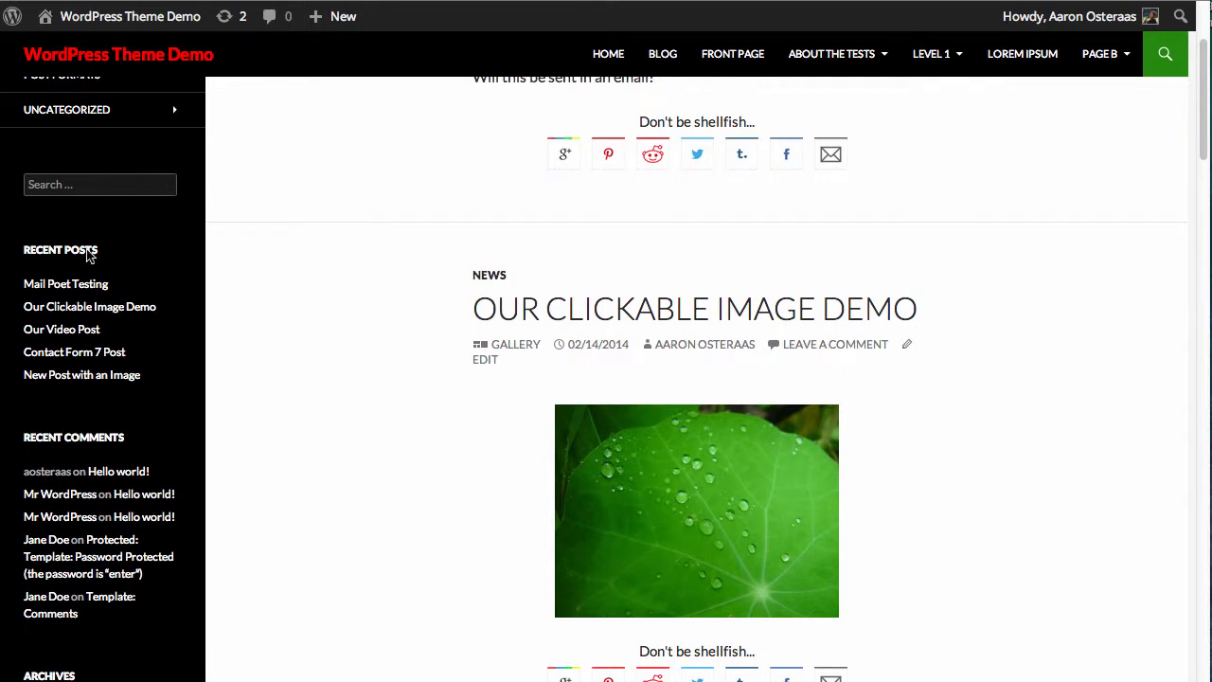
scroll(down, 3)
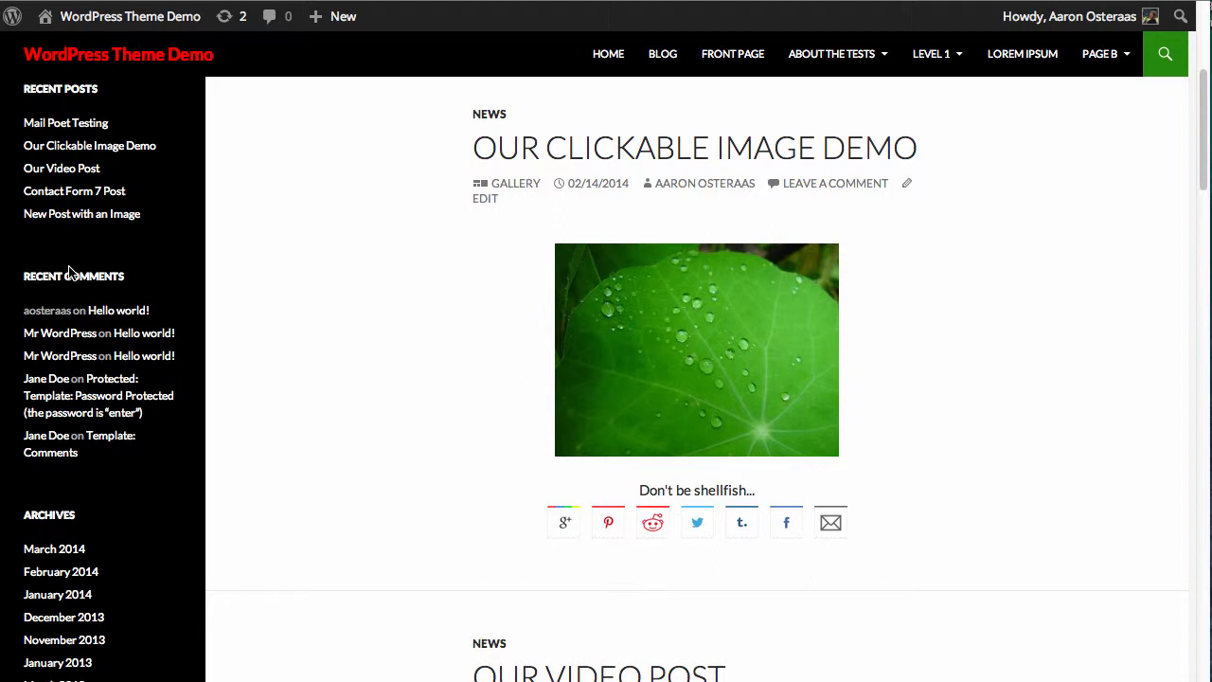
mouse_move(274, 239)
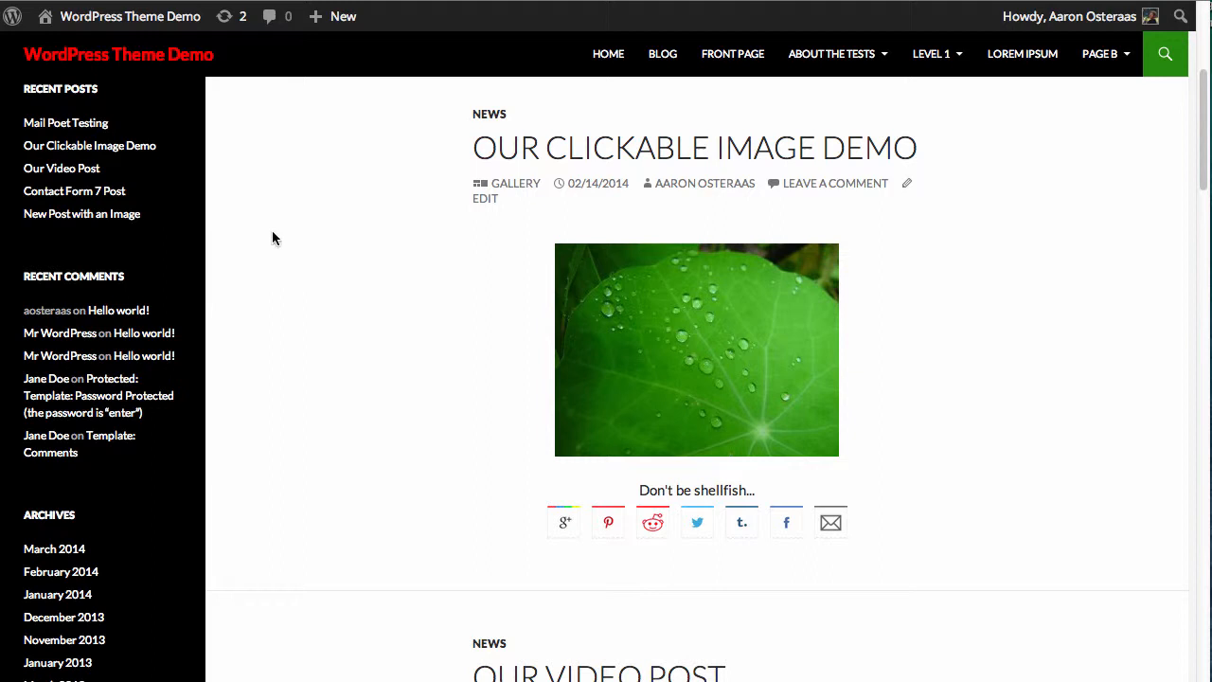
click(128, 15)
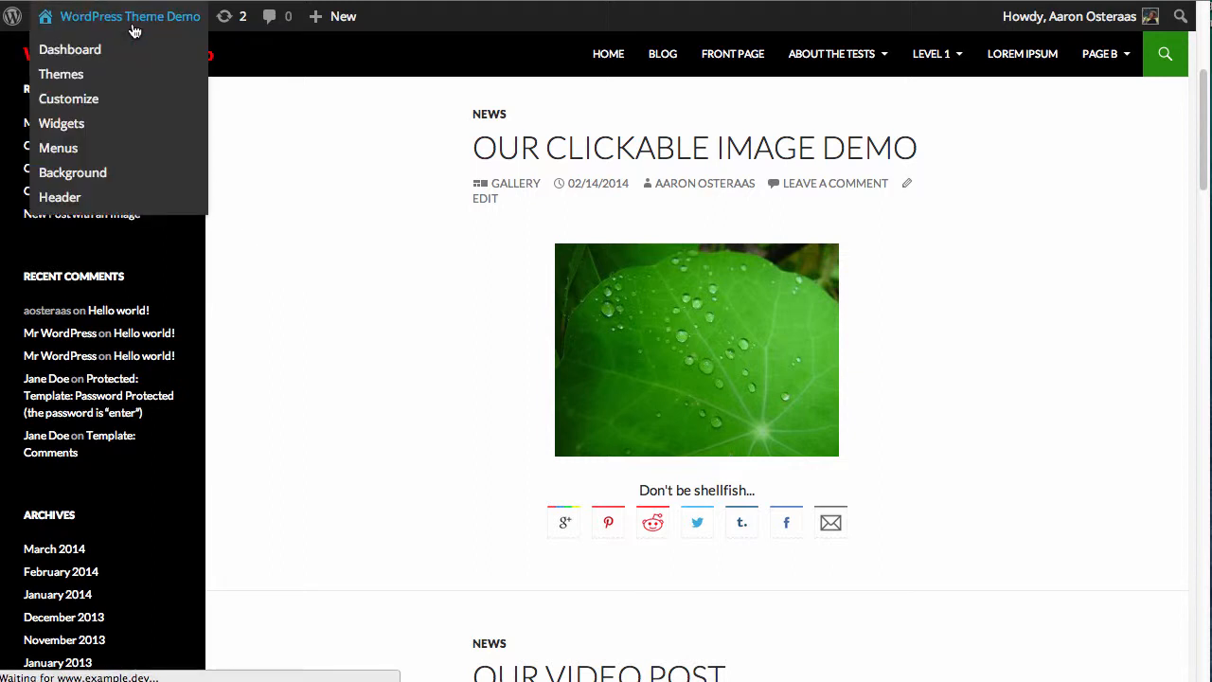
click(70, 50)
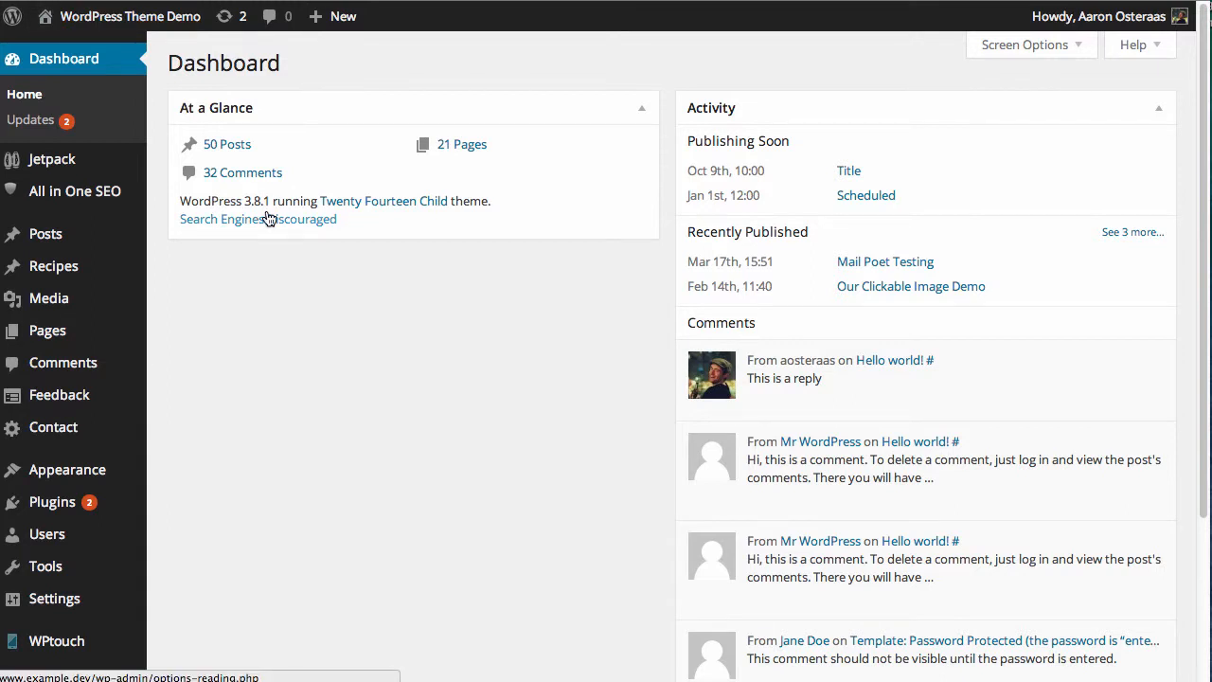
mouse_move(258, 220)
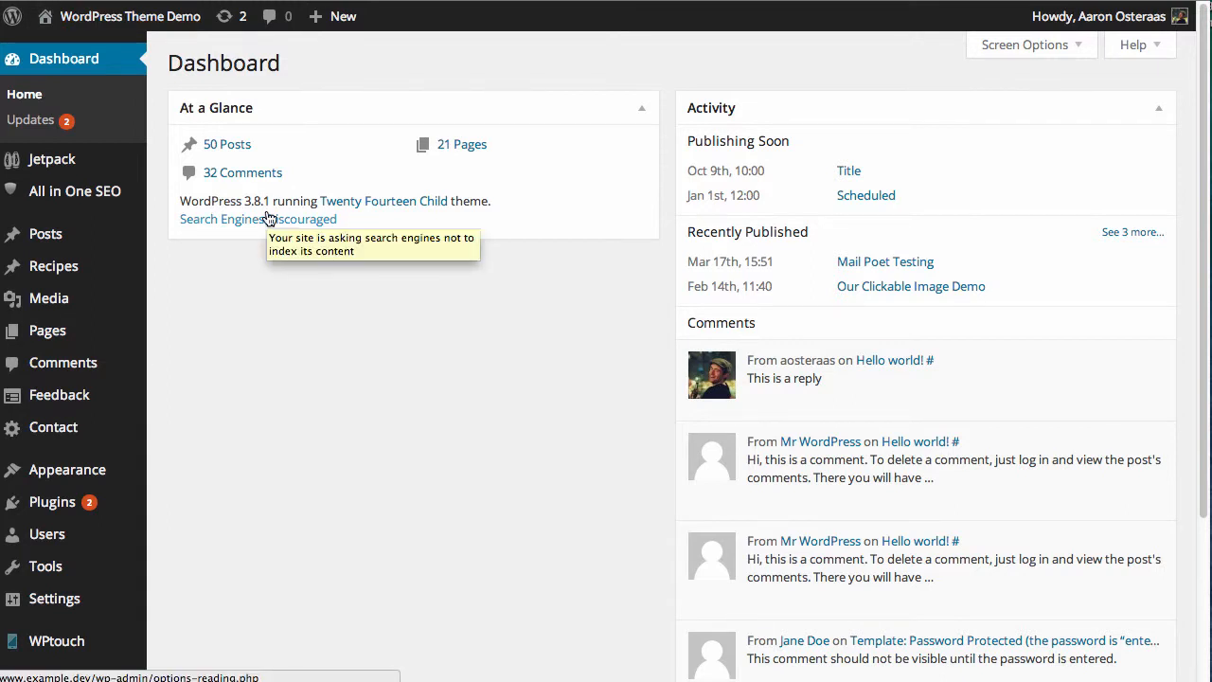
mouse_move(357, 330)
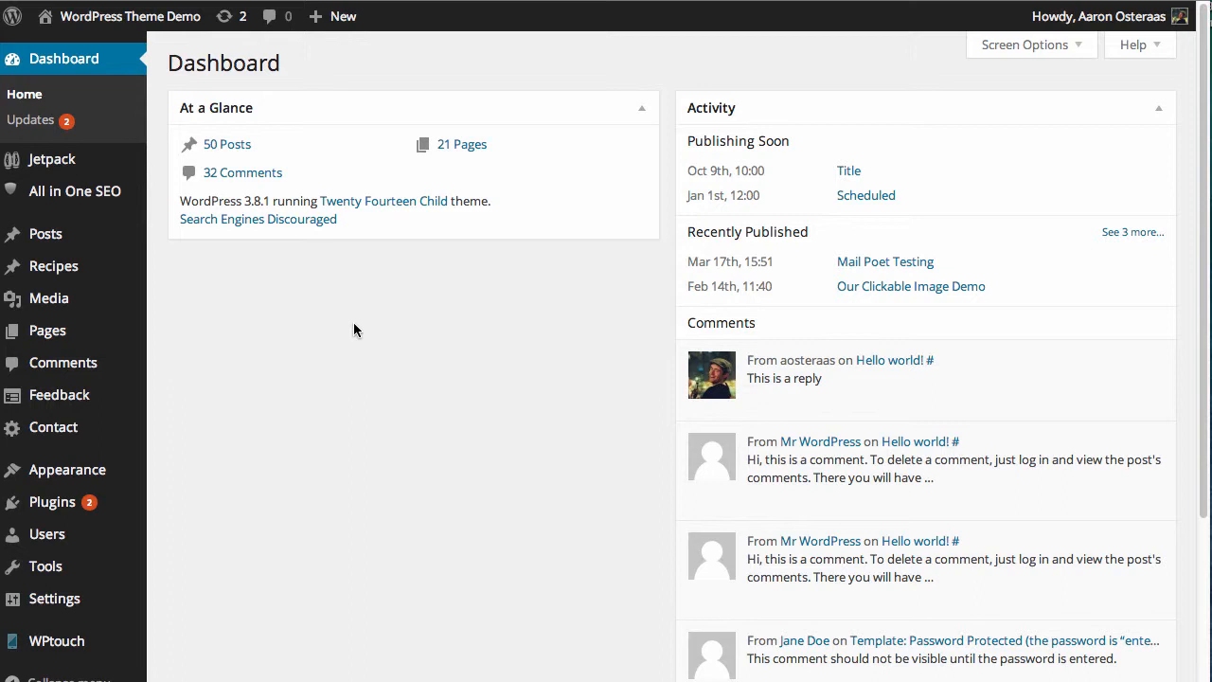
mouse_move(371, 369)
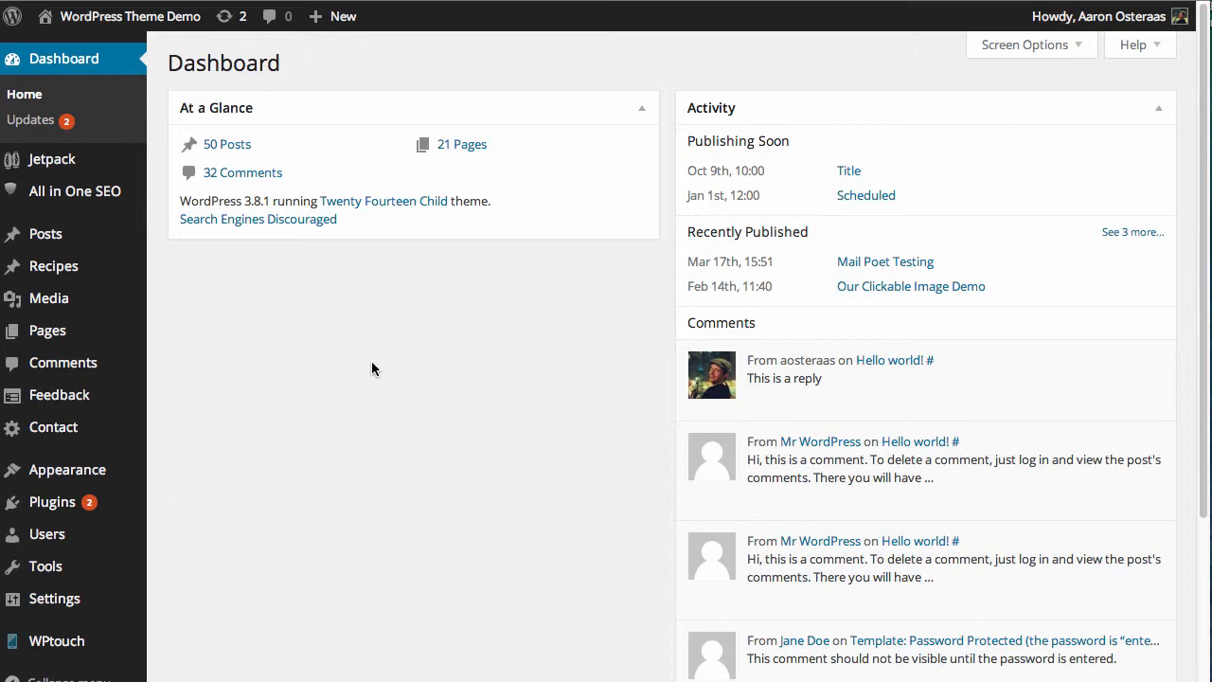
mouse_move(312, 447)
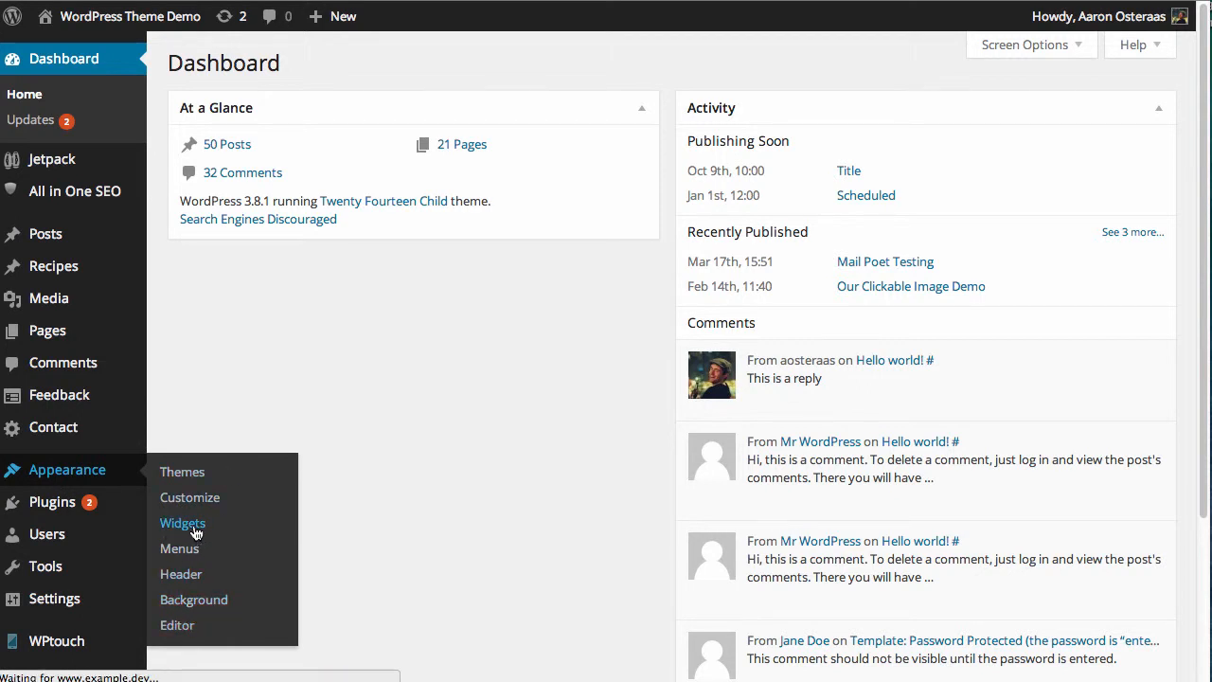
Go to Appearance > Widgets to manage the sidebar widgets.
click(182, 523)
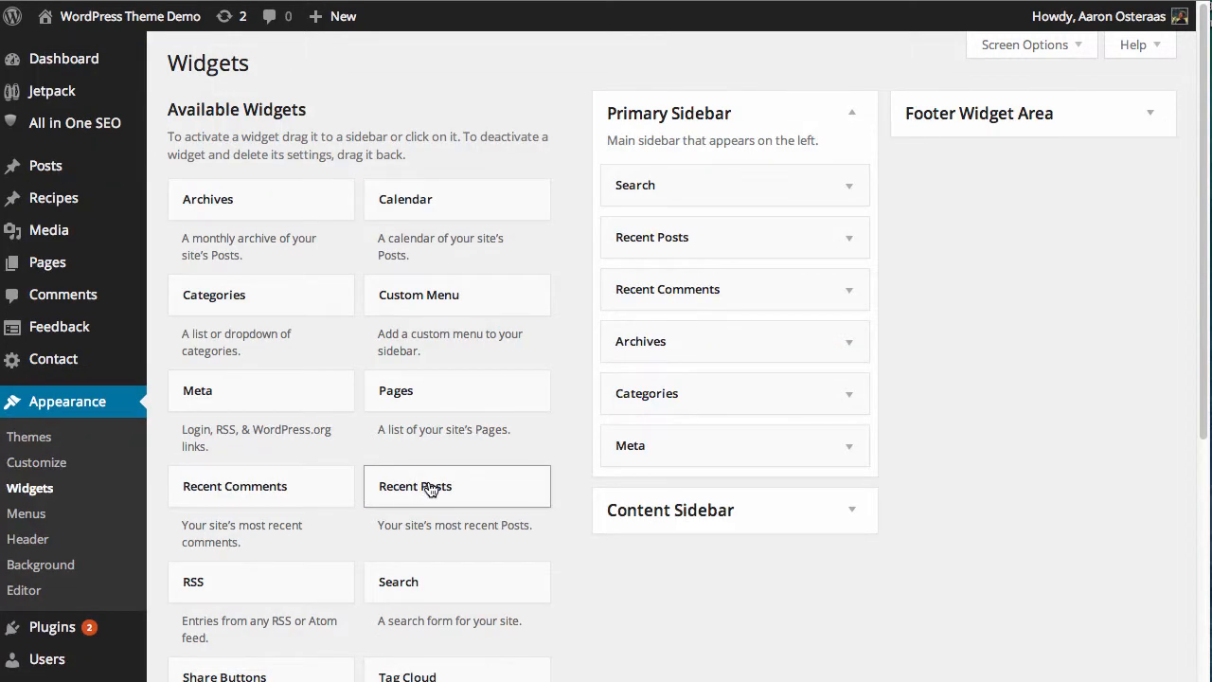
mouse_move(985, 280)
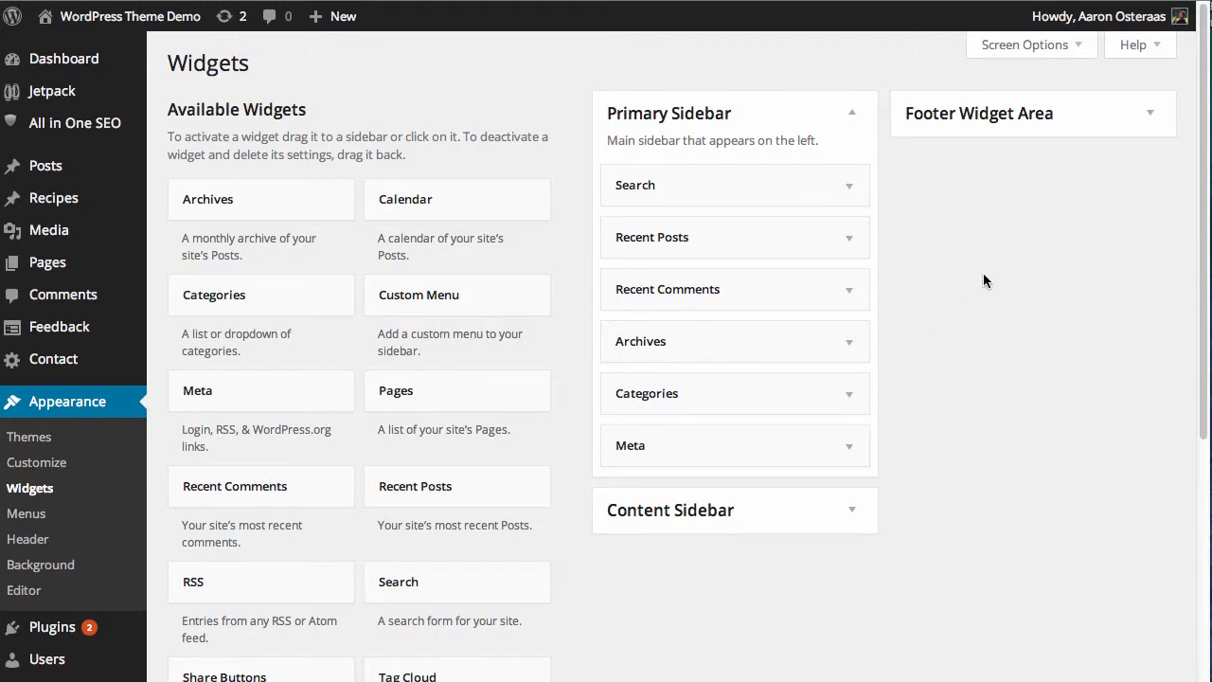
mouse_move(943, 210)
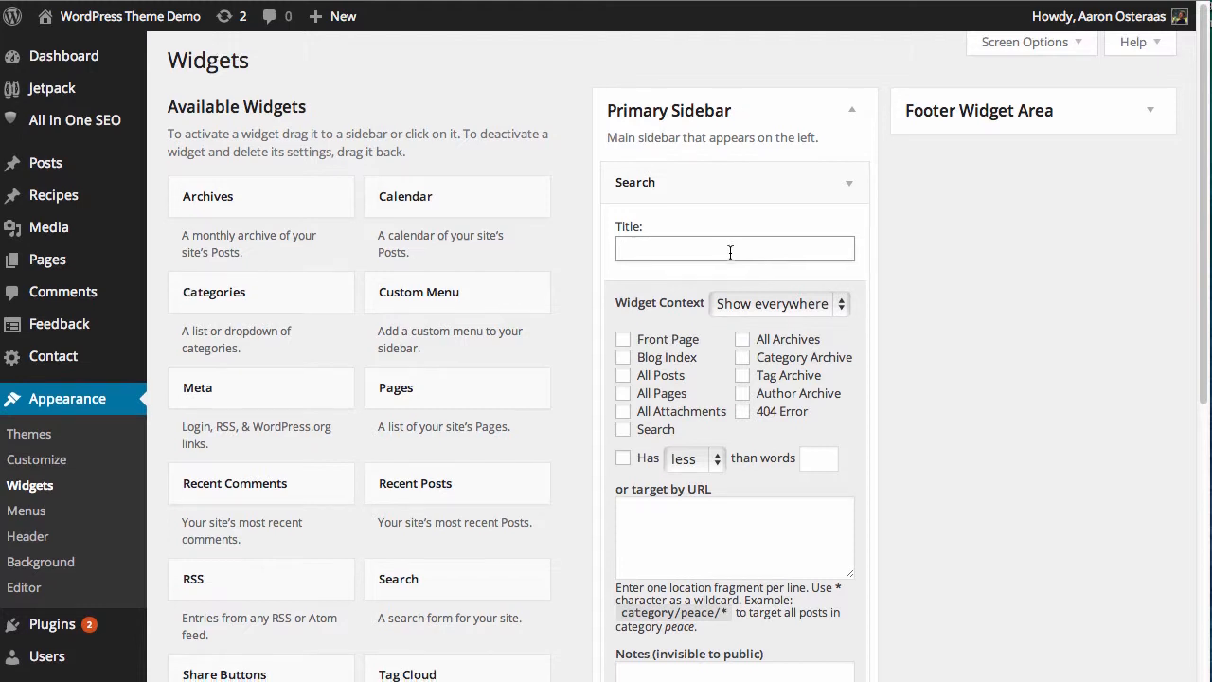
Set the Search widget's Widget Context to 'Hide on selected' for Front Page and All Archives.
scroll(down, 3)
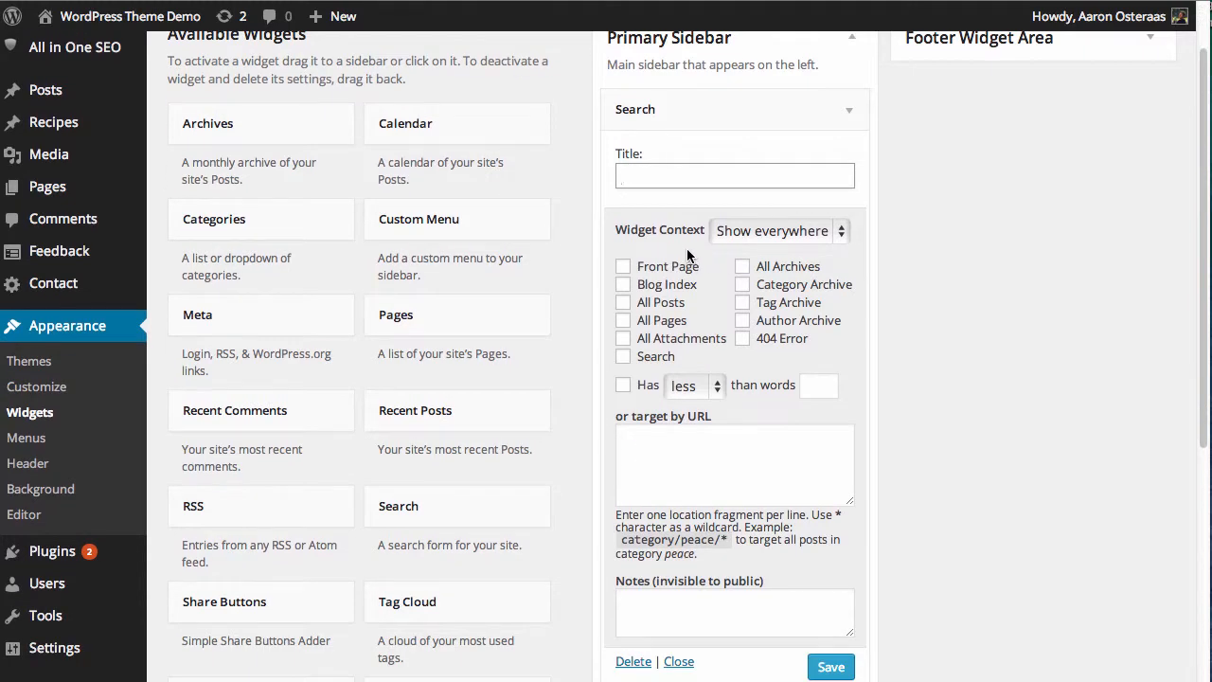
mouse_move(720, 269)
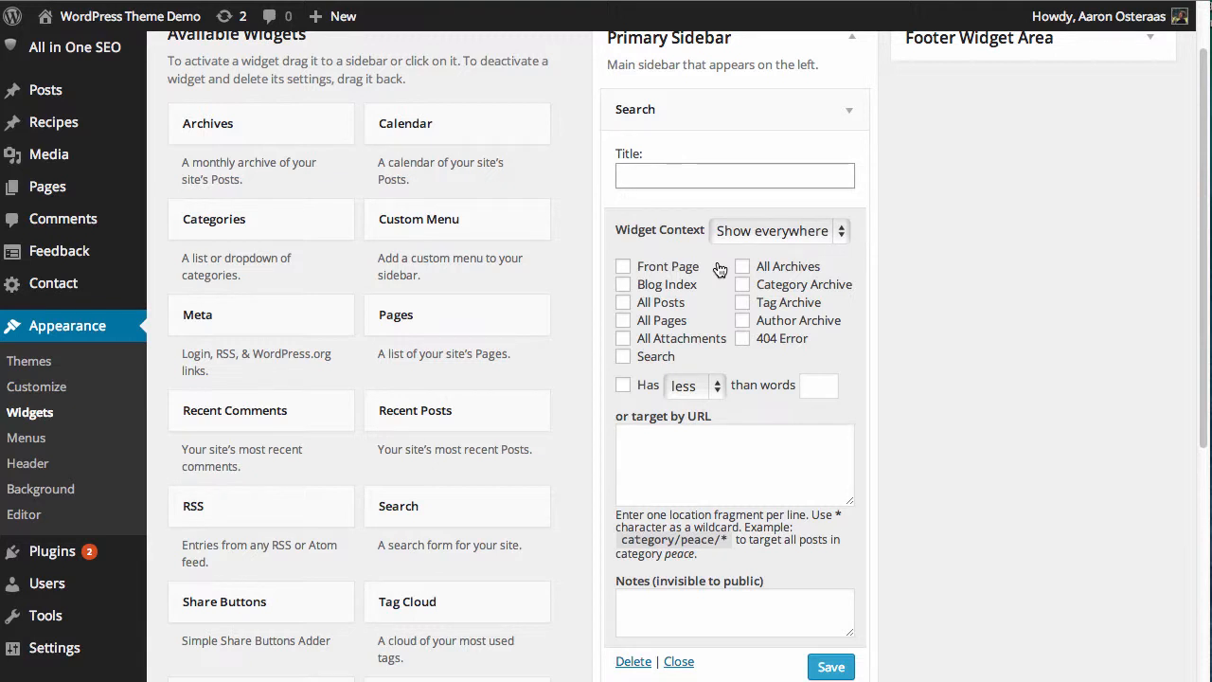
click(773, 231)
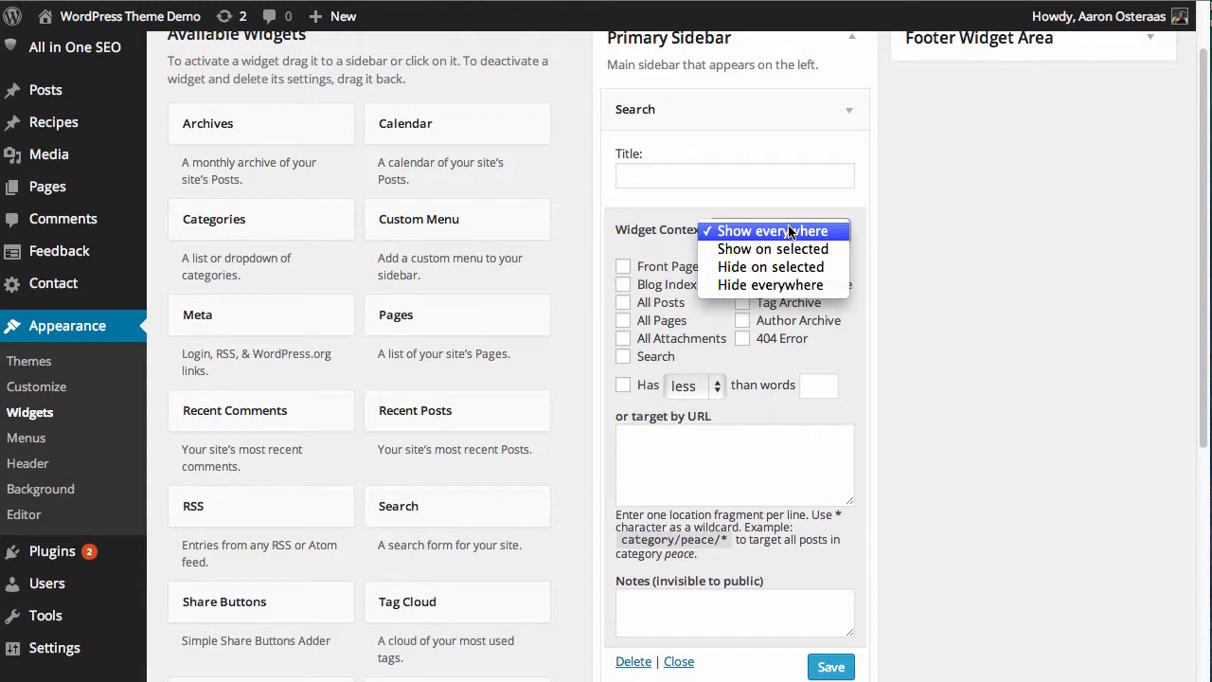
mouse_move(772, 248)
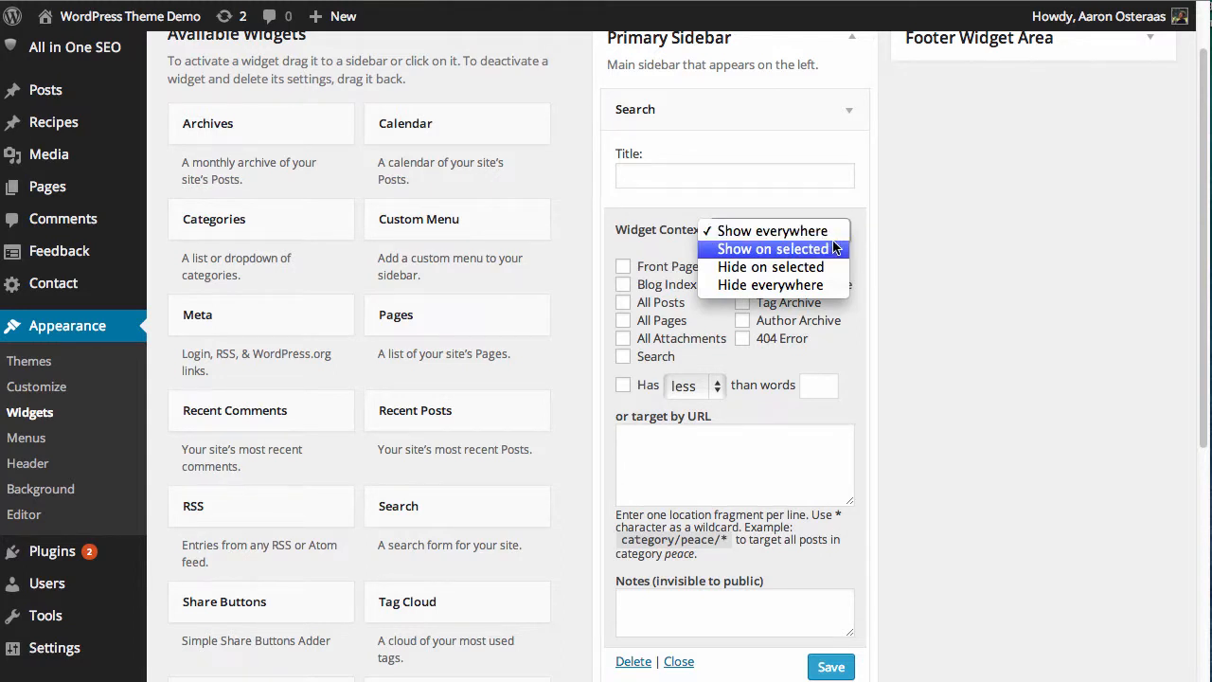
mouse_move(771, 284)
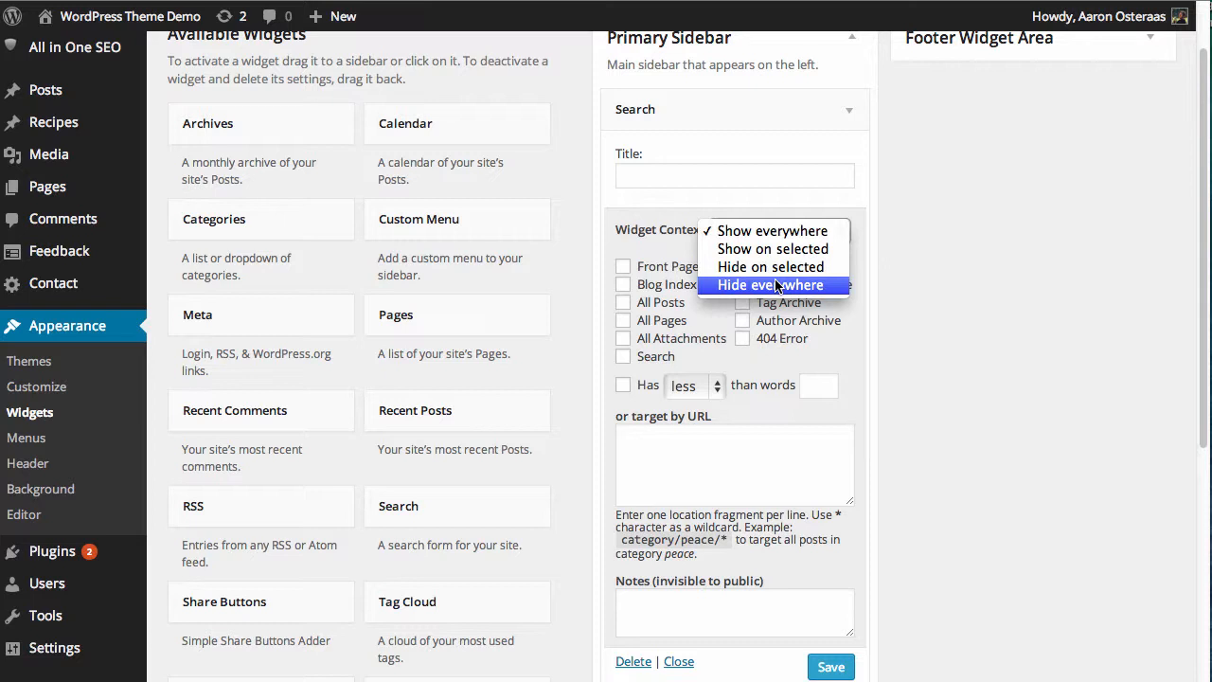
mouse_move(769, 265)
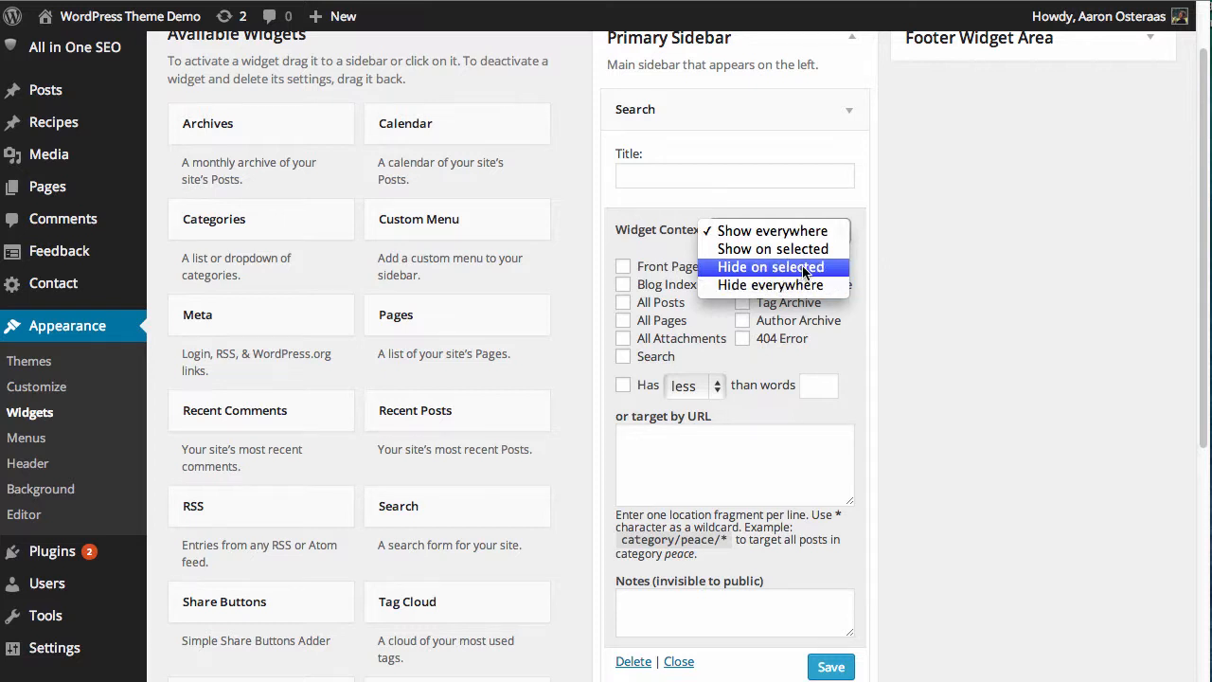
click(769, 265)
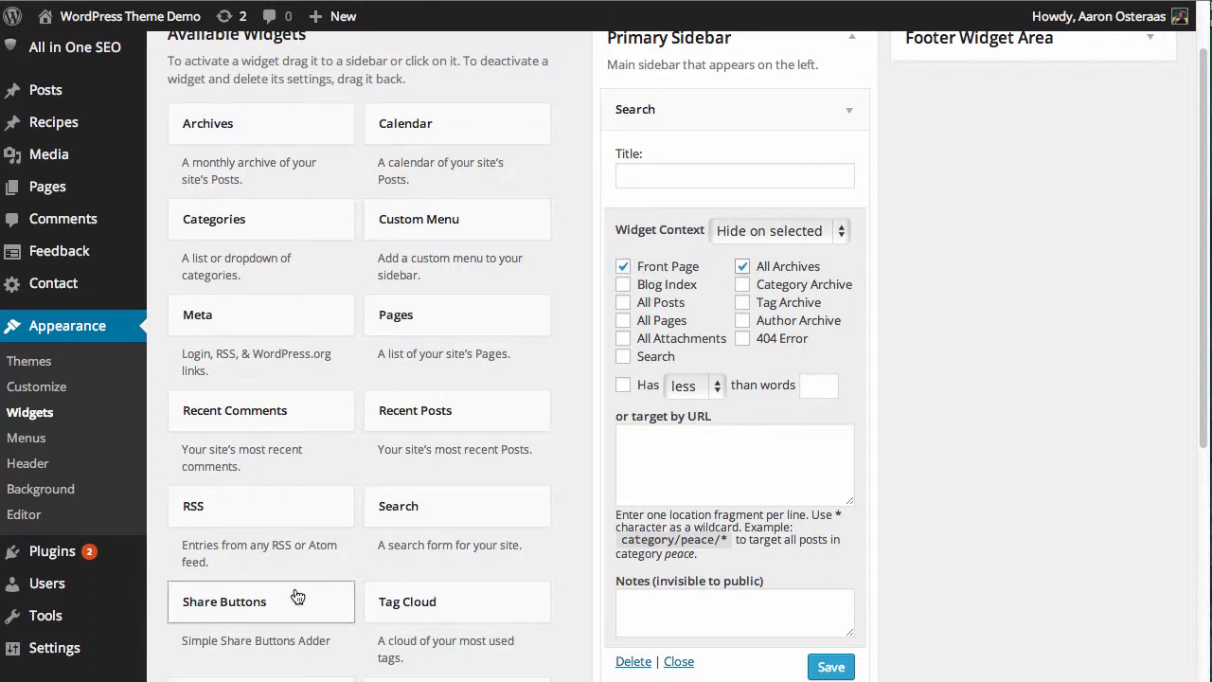
mouse_move(1088, 432)
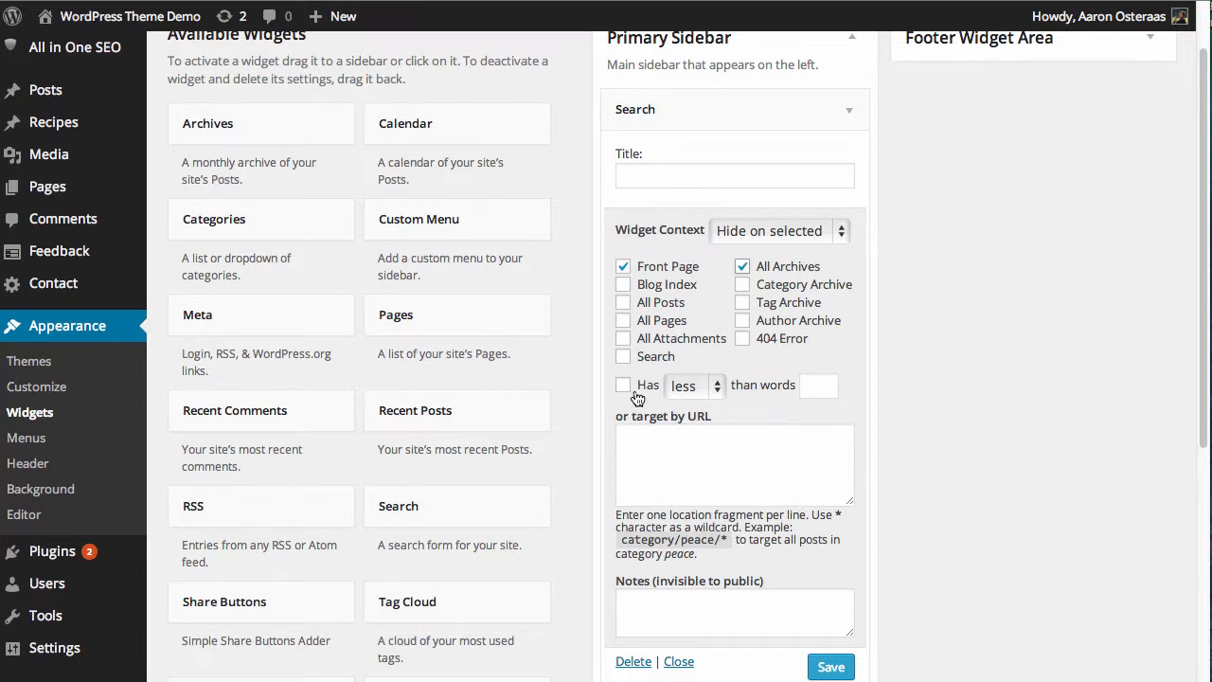
click(692, 387)
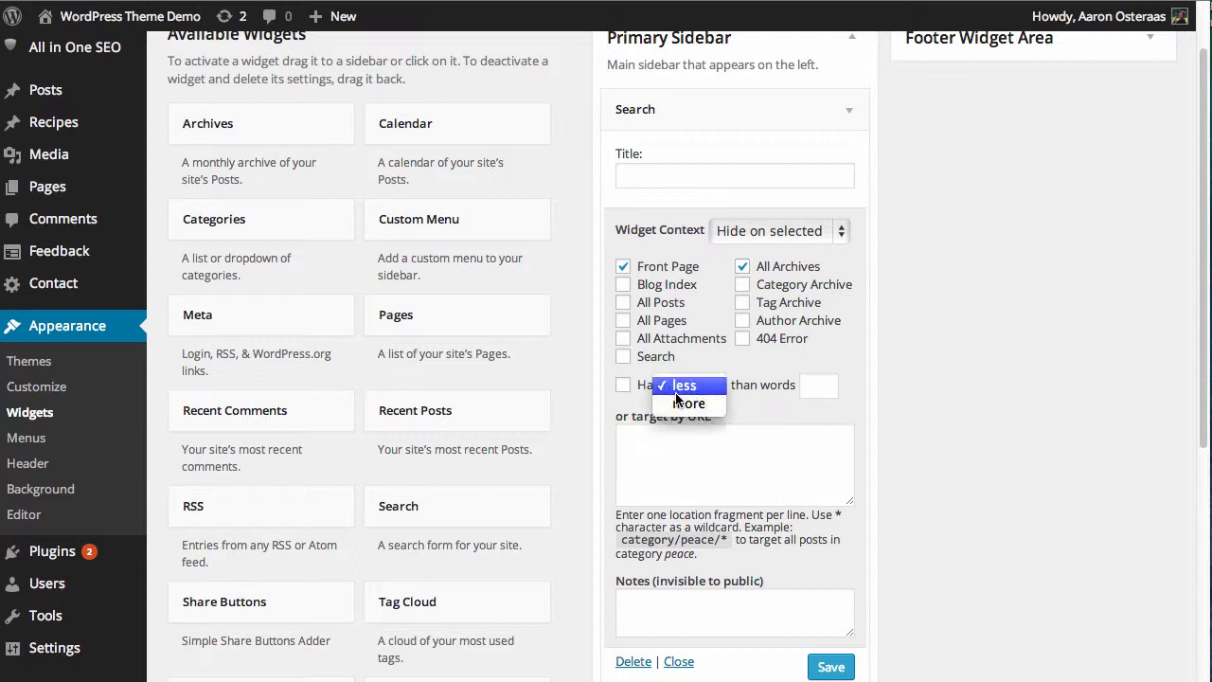
click(682, 387)
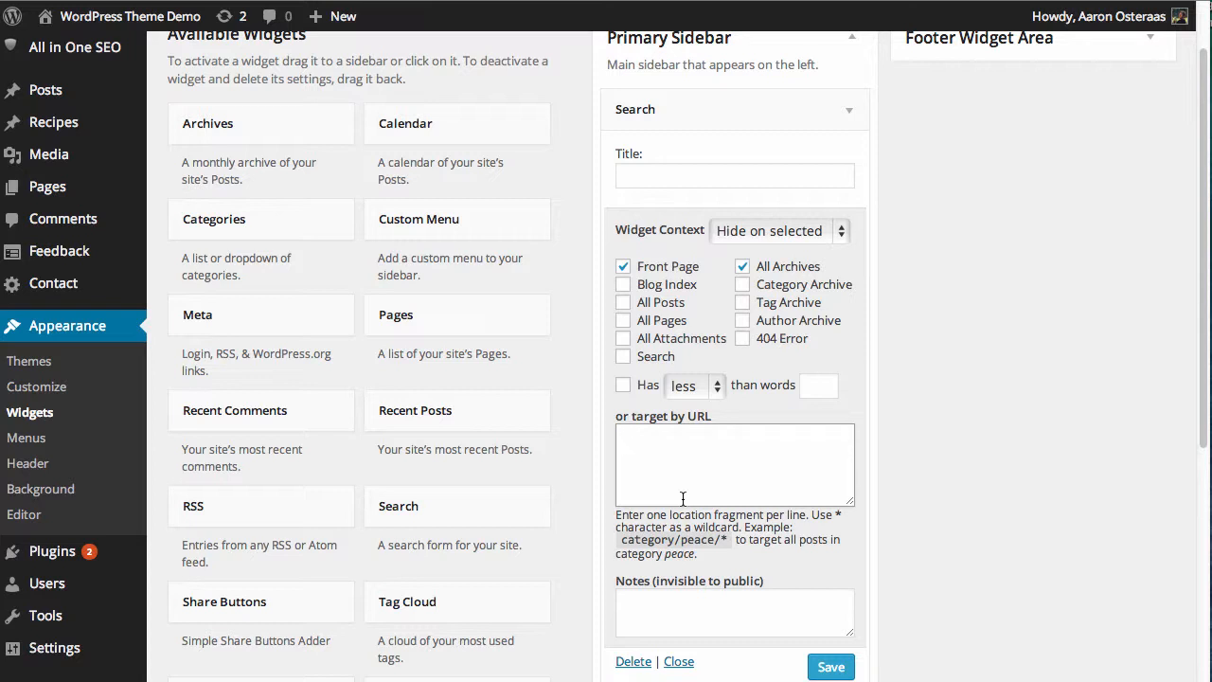
click(735, 464)
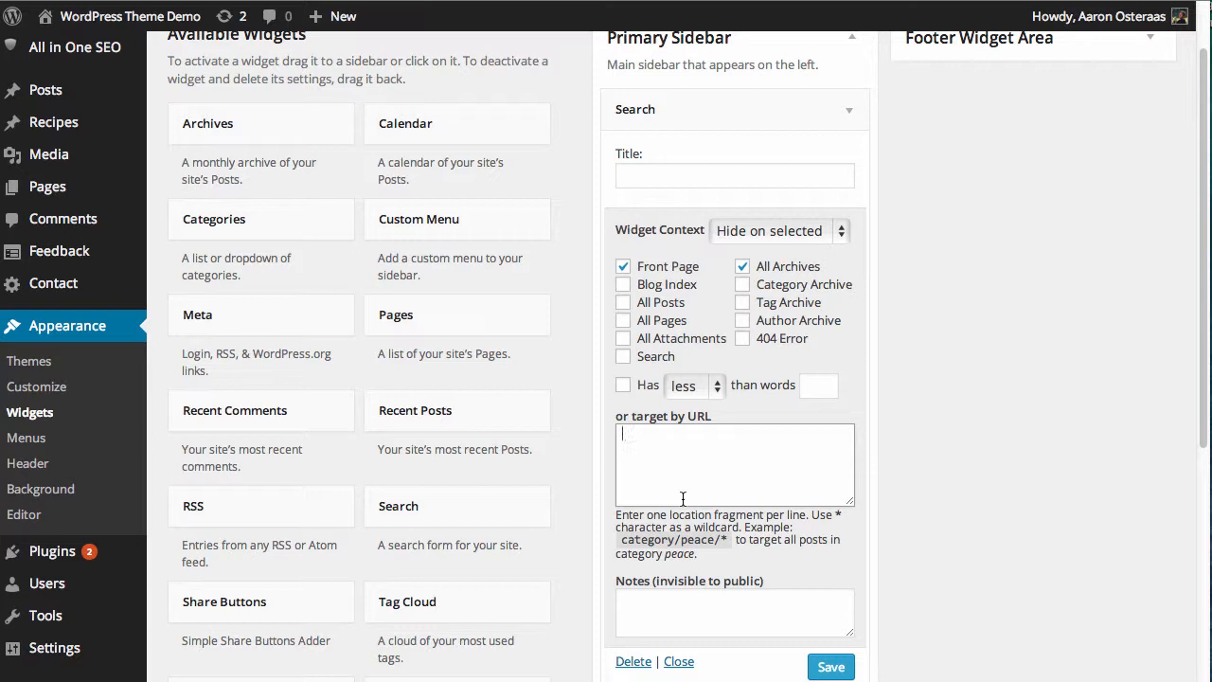
mouse_move(931, 595)
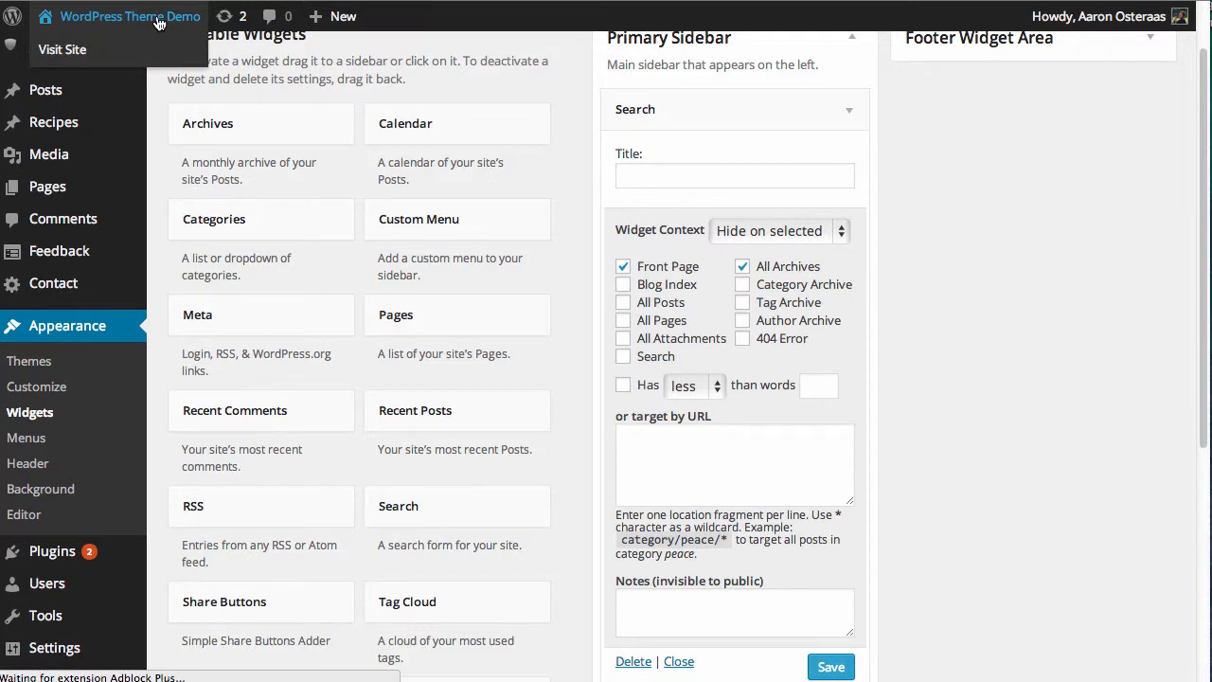
Visit the live site's front page, where the sidebar shows no search box.
click(61, 49)
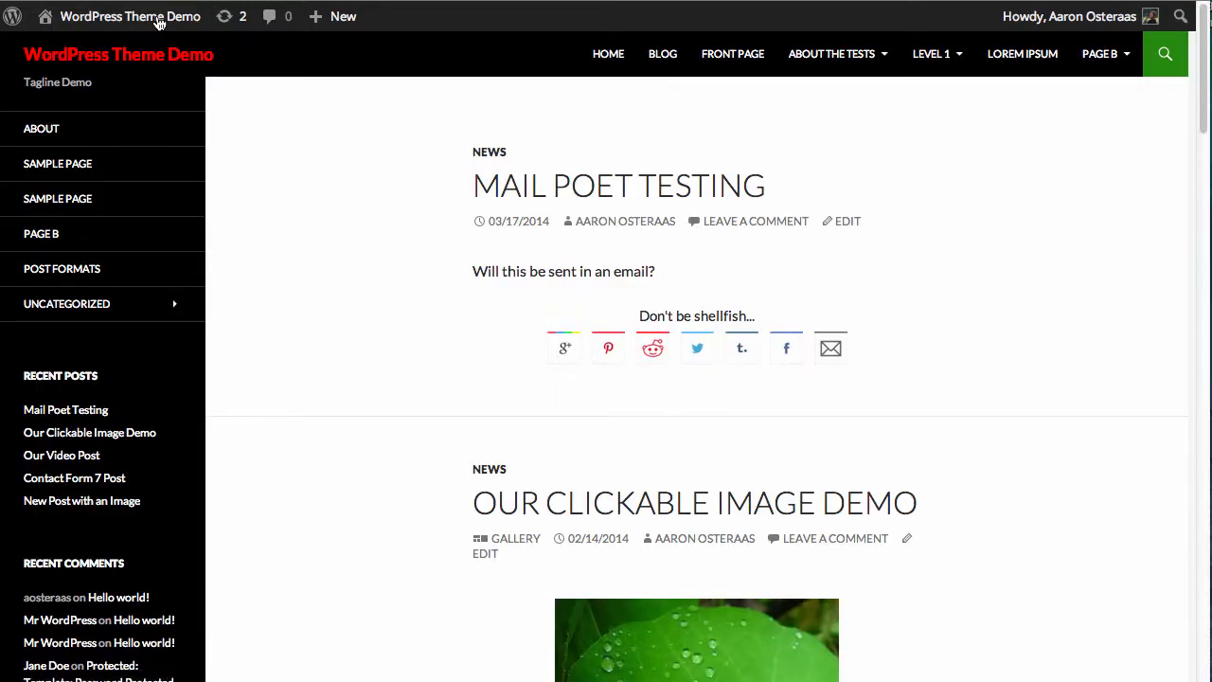
mouse_move(161, 365)
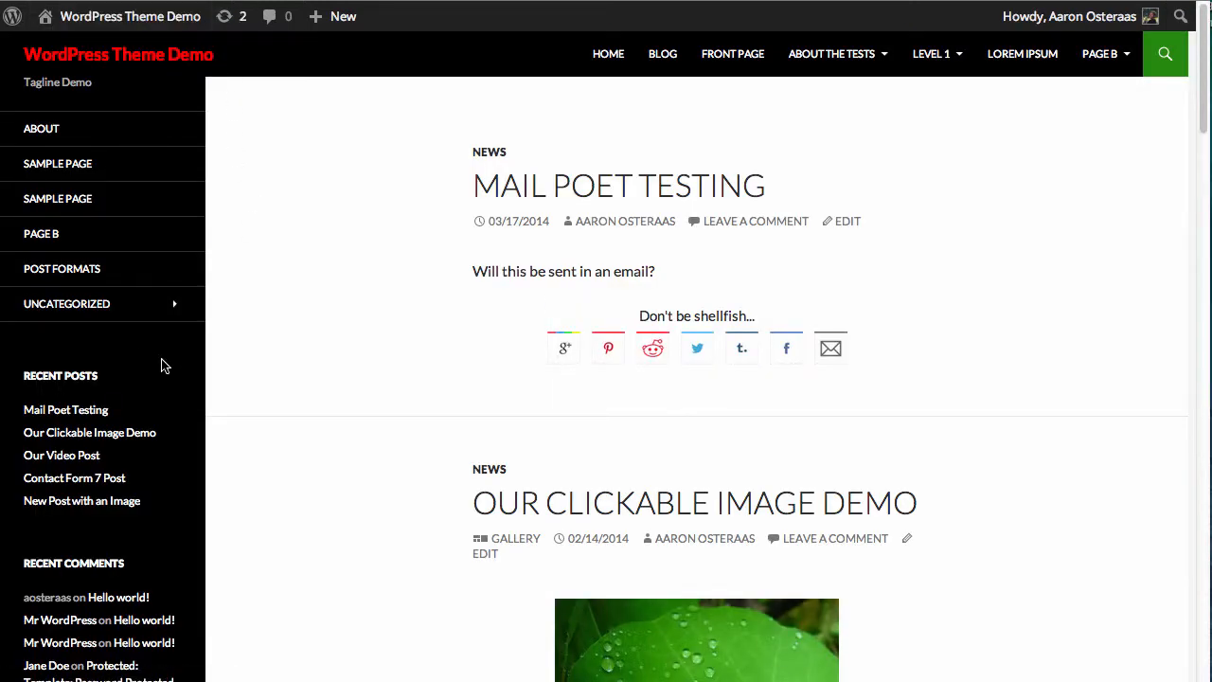
mouse_move(185, 383)
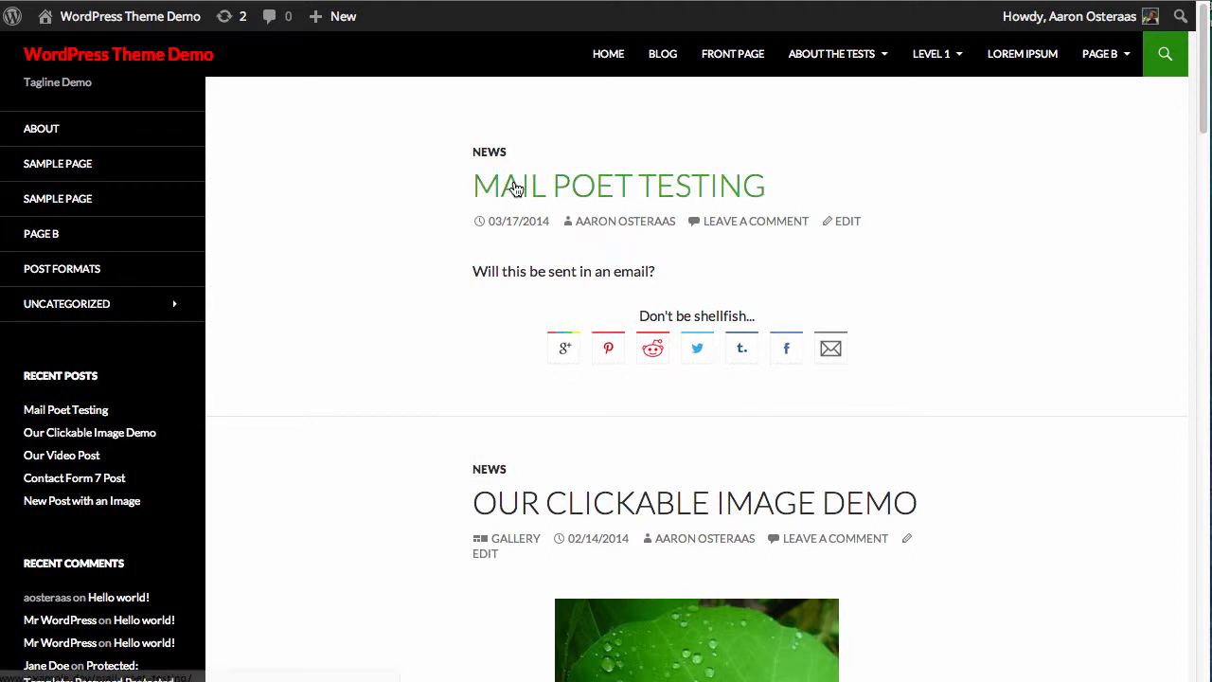
View the 'Mail Poet Testing' post with its search box, then the News archive without one.
click(617, 185)
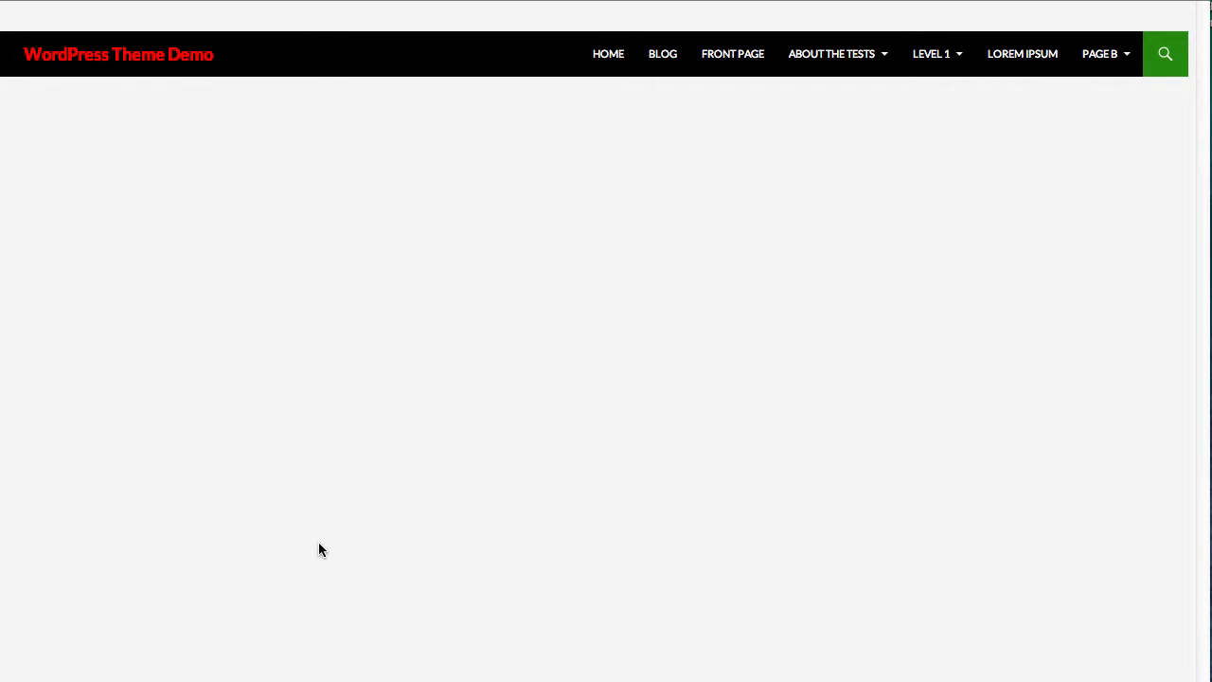
mouse_move(330, 549)
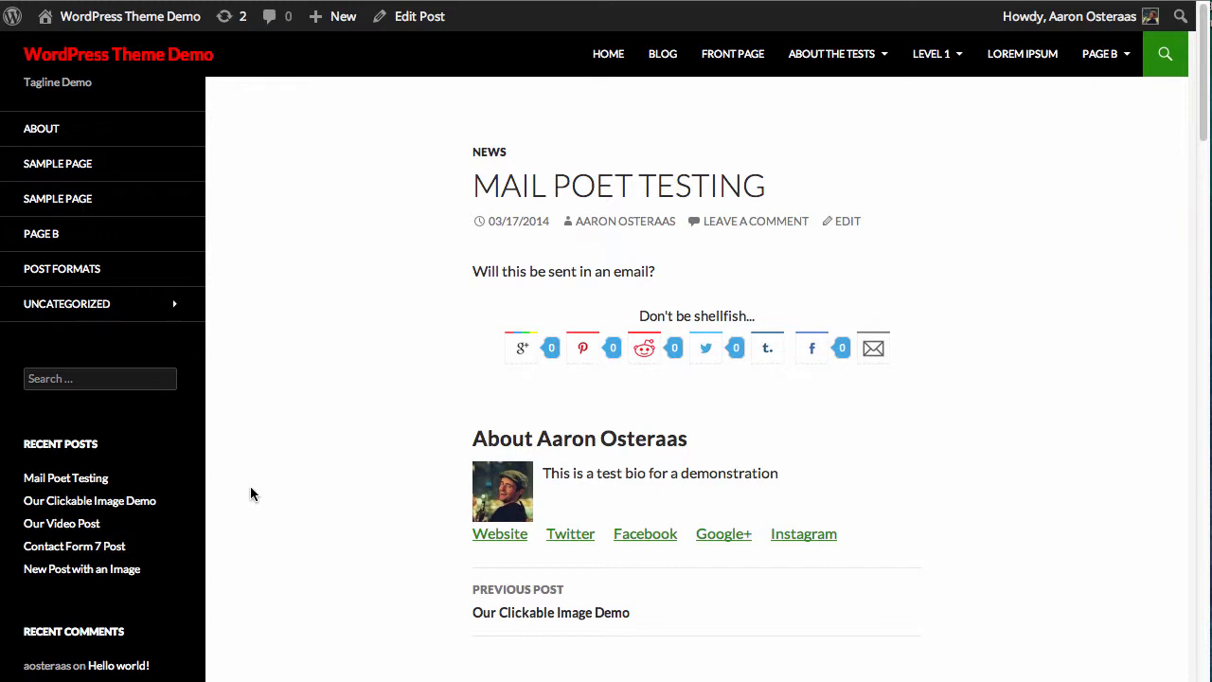
mouse_move(281, 325)
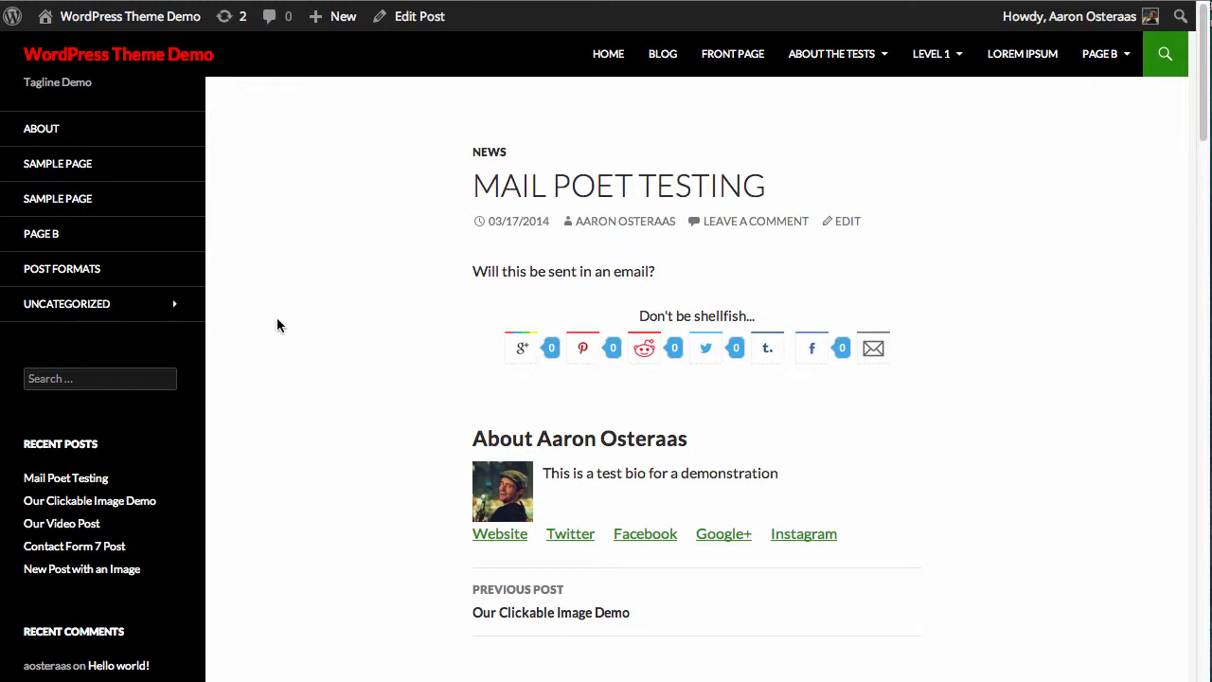
mouse_move(390, 155)
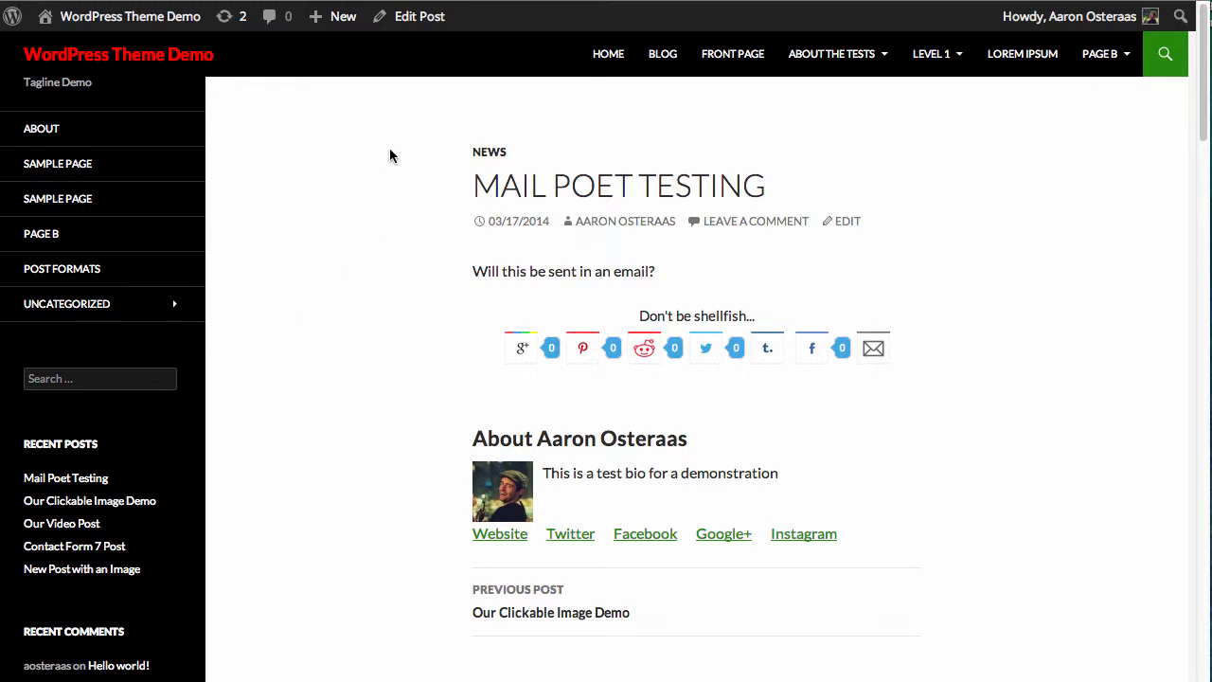
click(489, 151)
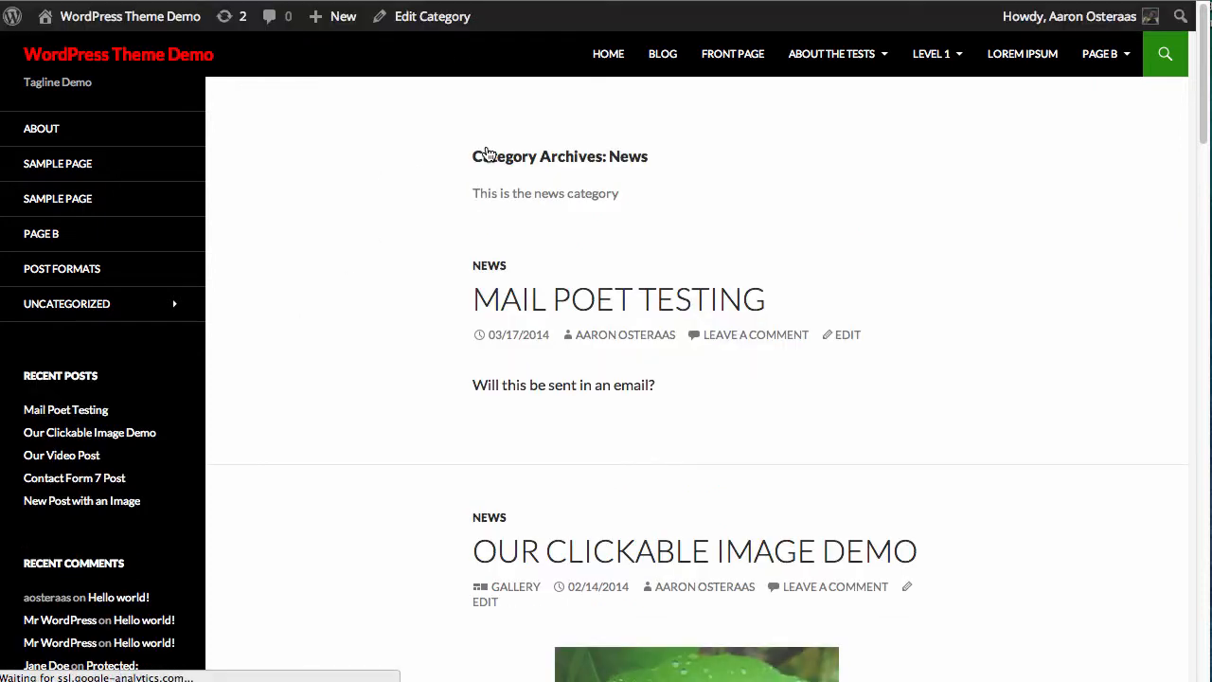